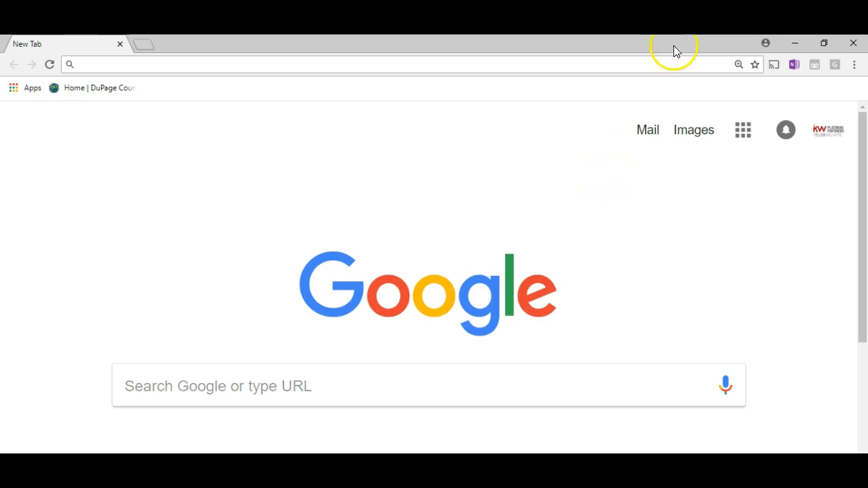
mouse_move(684, 95)
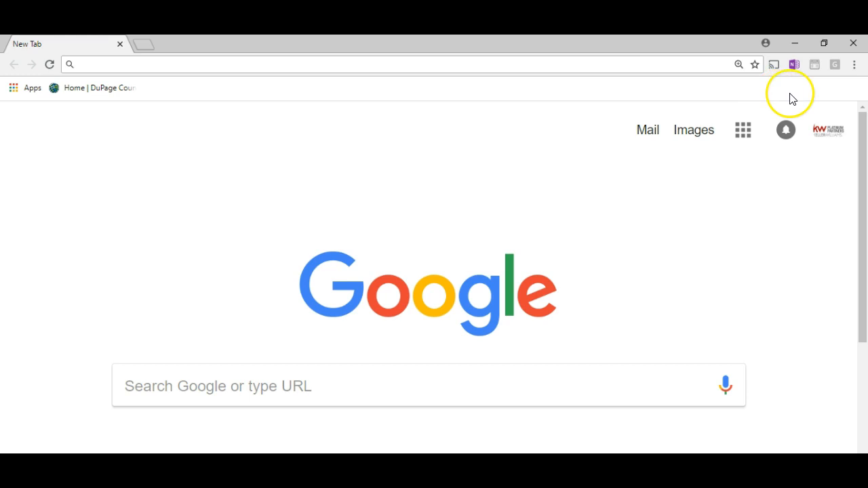
mouse_move(853, 75)
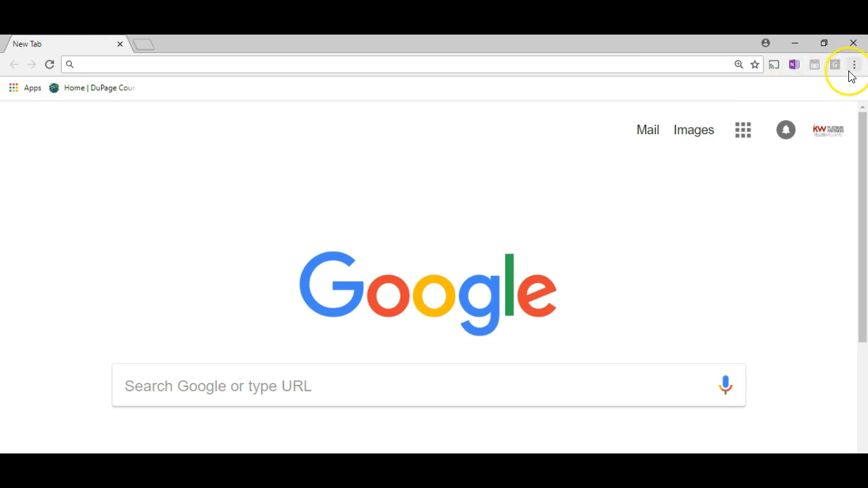
- Start a new incognito window and enter a web address to load the sign-in page
click(855, 66)
text(https://)
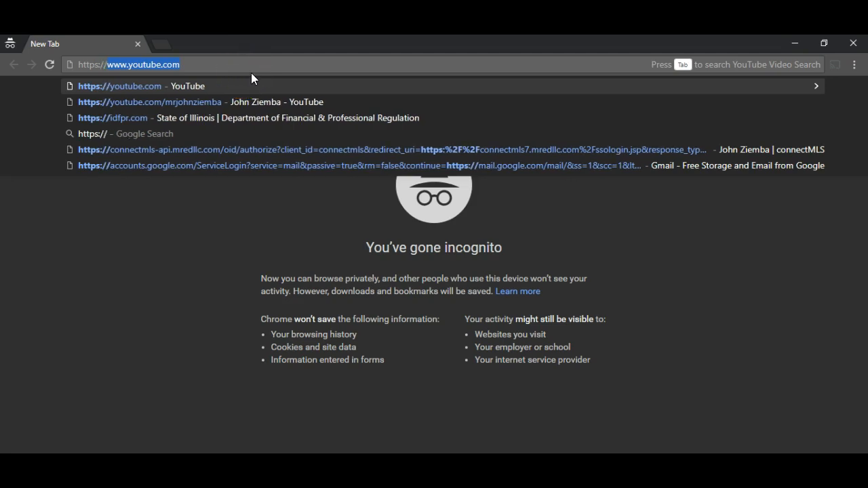
text(mred.remine.com/discover/)
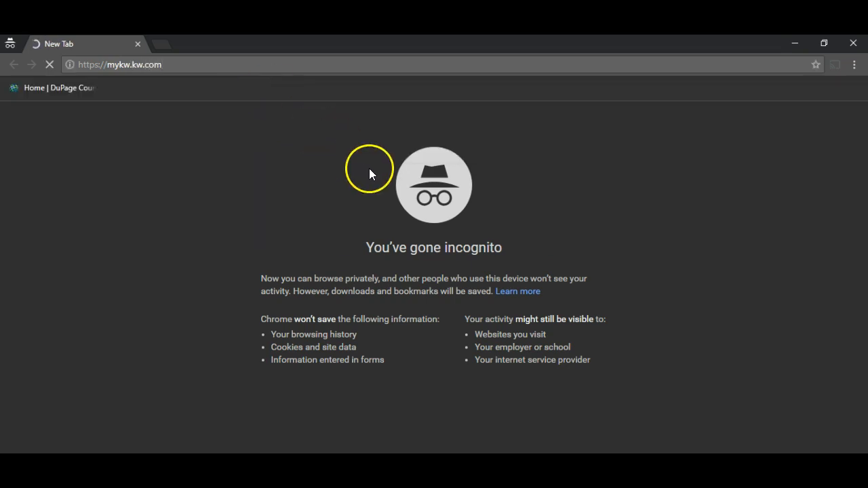
mouse_move(491, 179)
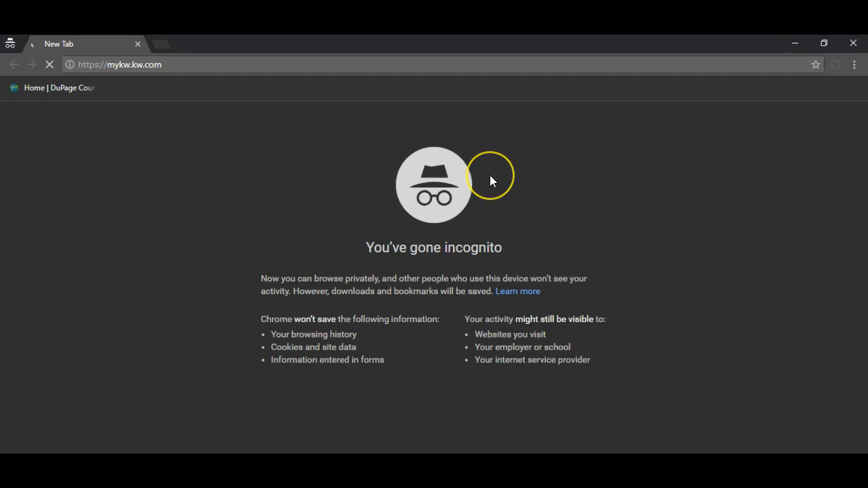
mouse_move(491, 181)
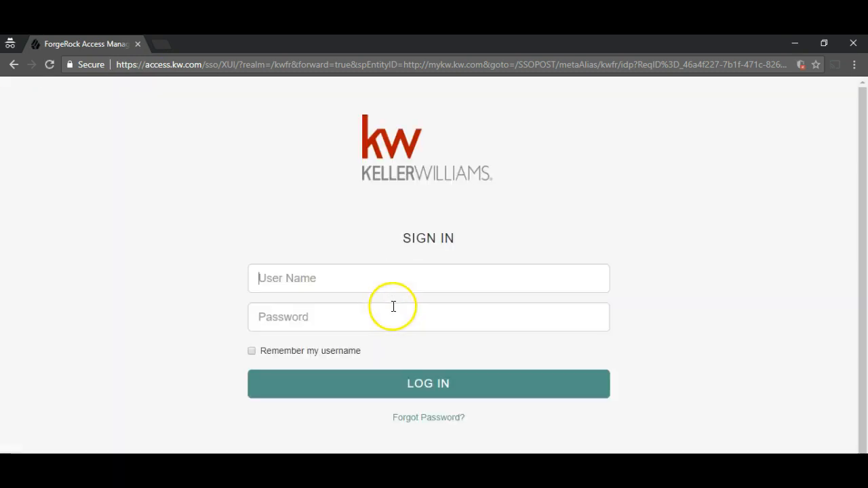
text(jziemba)
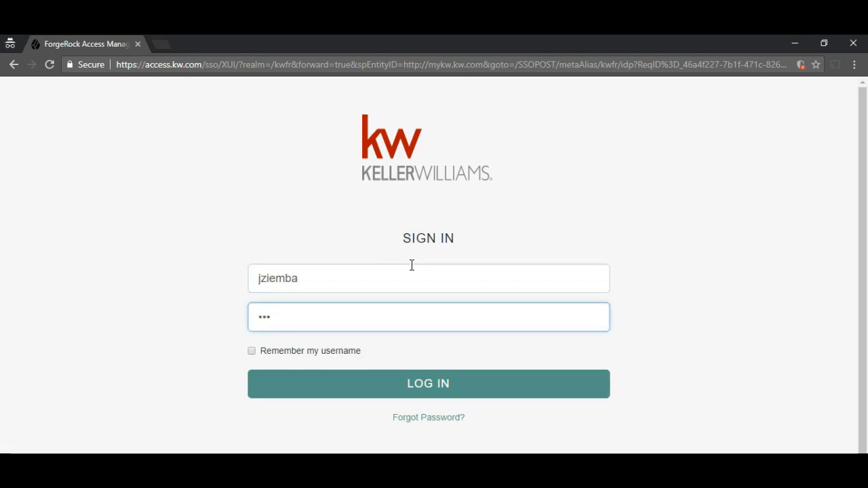
click(429, 382)
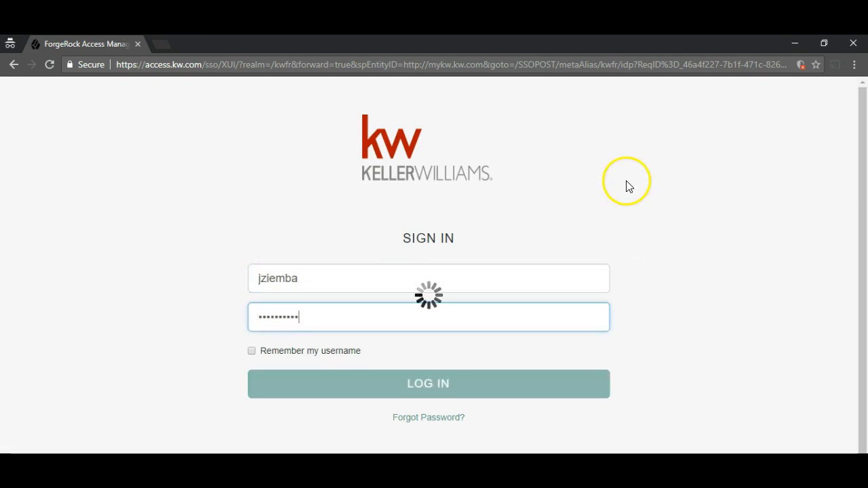
click(429, 383)
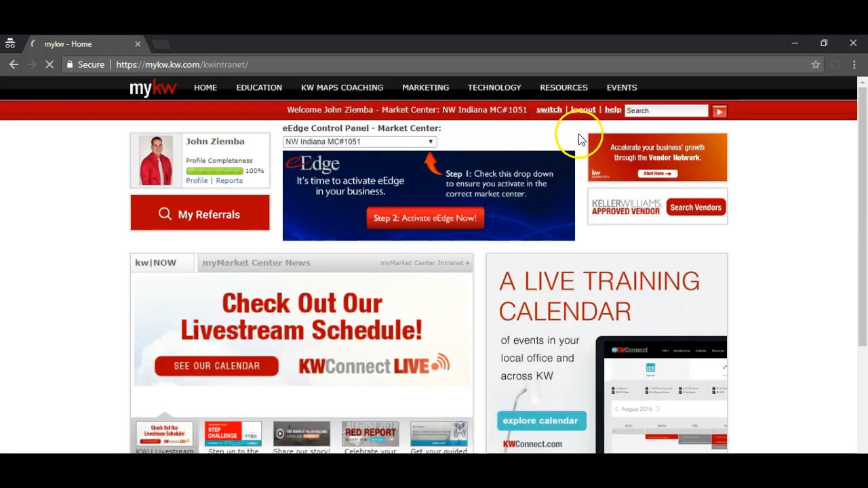
- Log out from the red header bar and confirm 'Yes, log into the new site'
click(583, 110)
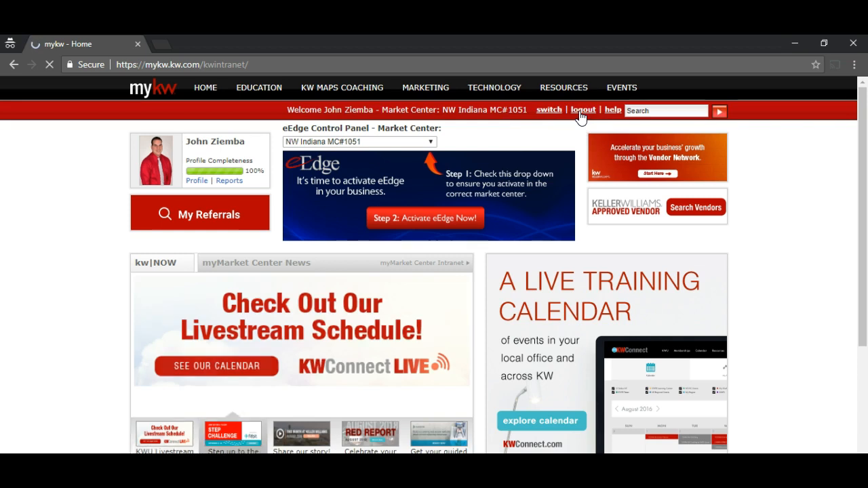
click(584, 110)
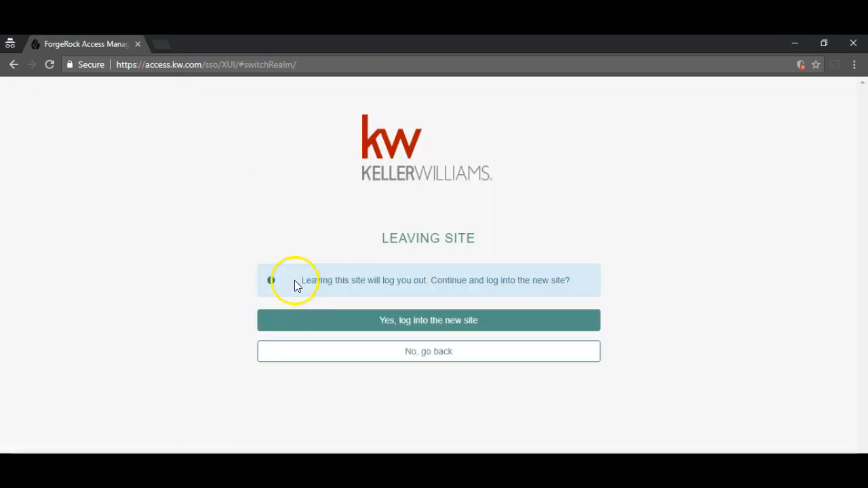
click(429, 321)
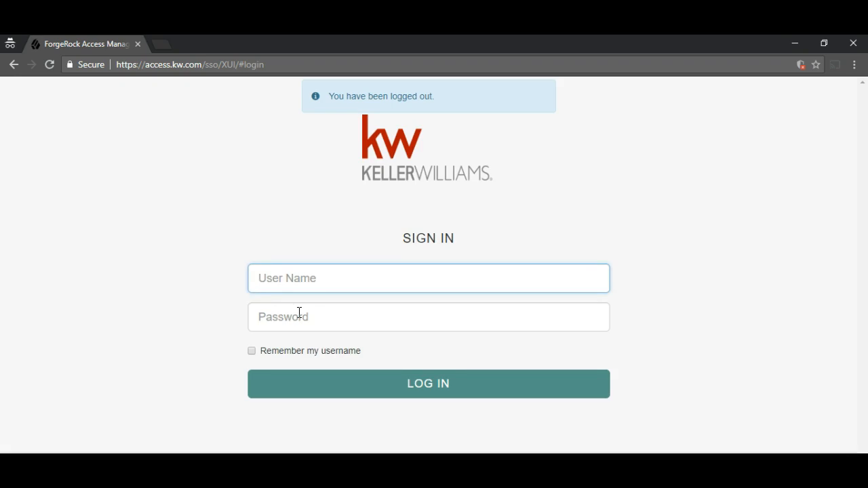
- Refill the User Name field starting with 'jz' and enter the password again
click(429, 278)
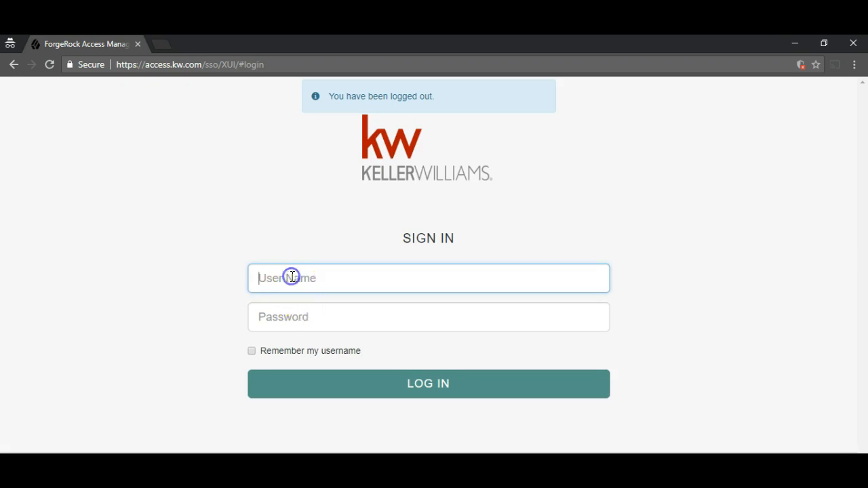
text(jziemba)
click(428, 63)
text(https://m)
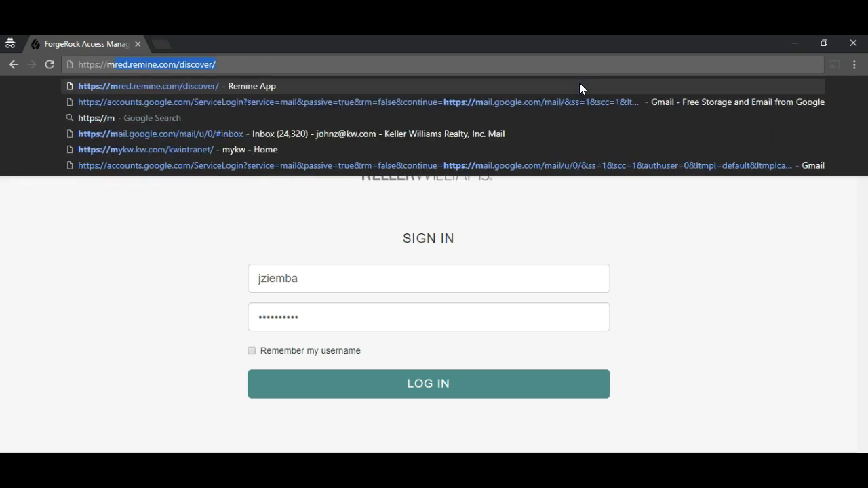
- Log in again and reach the 'Welcome to the Keller Williams Intranet' page
click(145, 149)
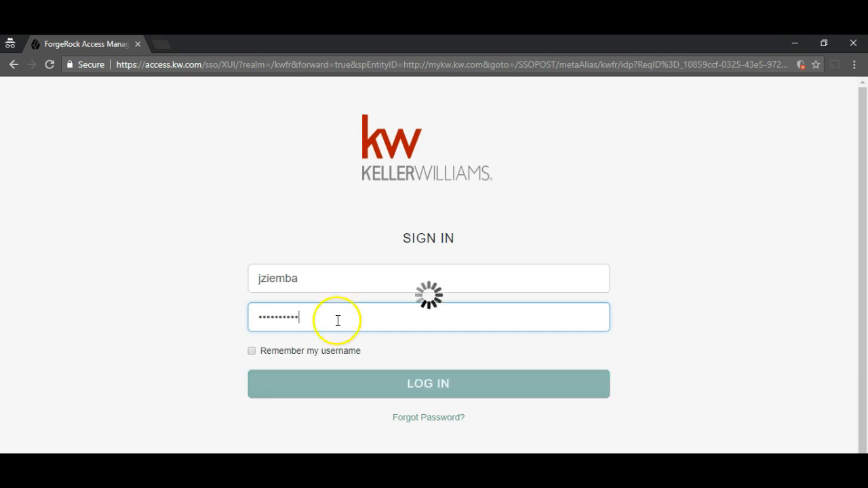
click(429, 382)
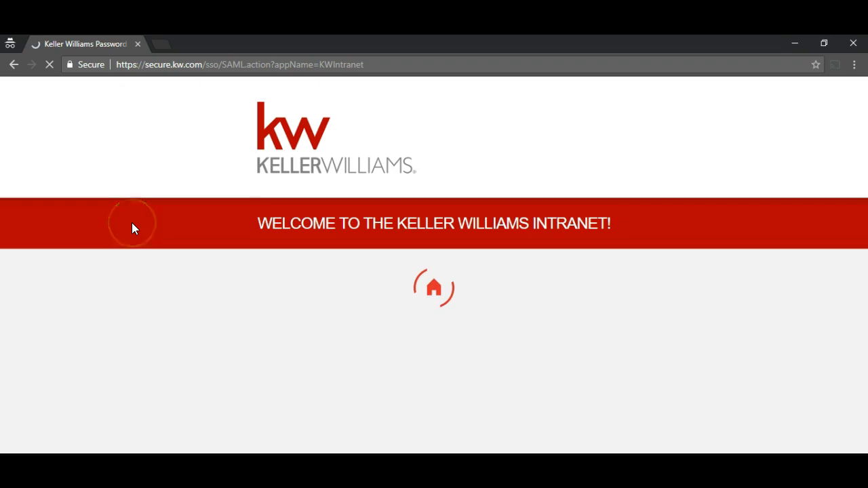